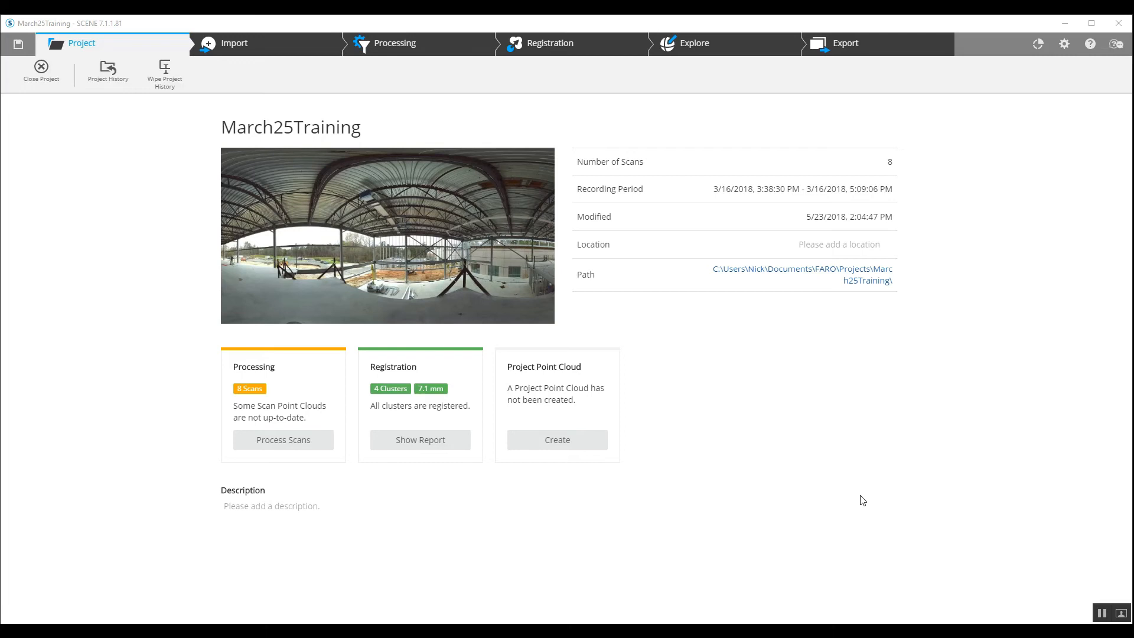
{"action": "mouse_move", "coordinate": [876, 509]}
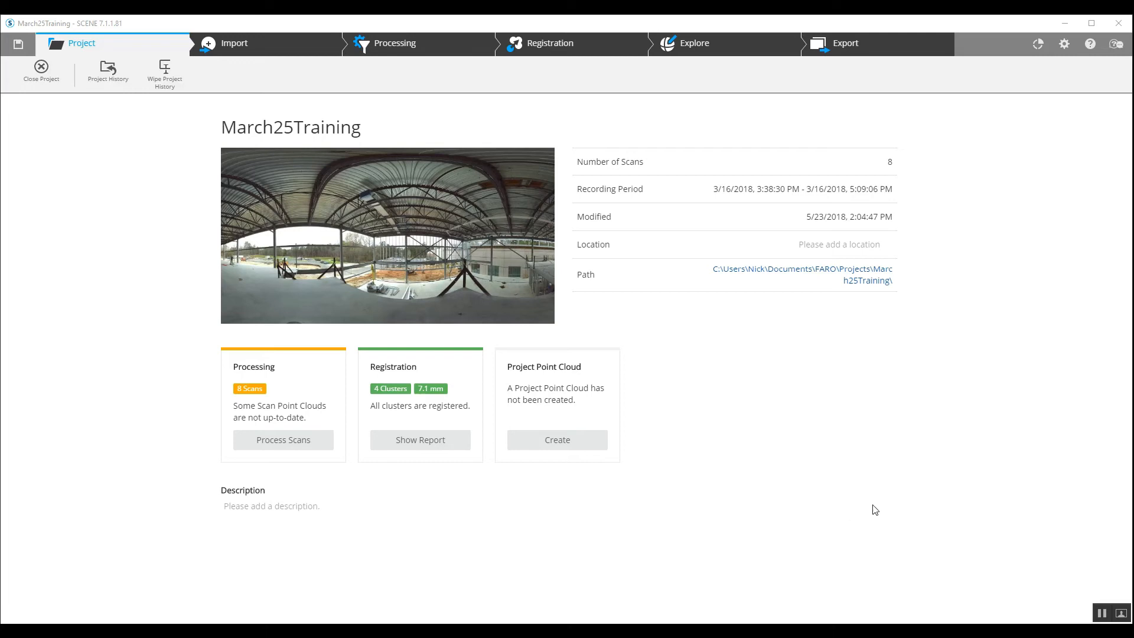
{"action": "mouse_move", "coordinate": [713, 453]}
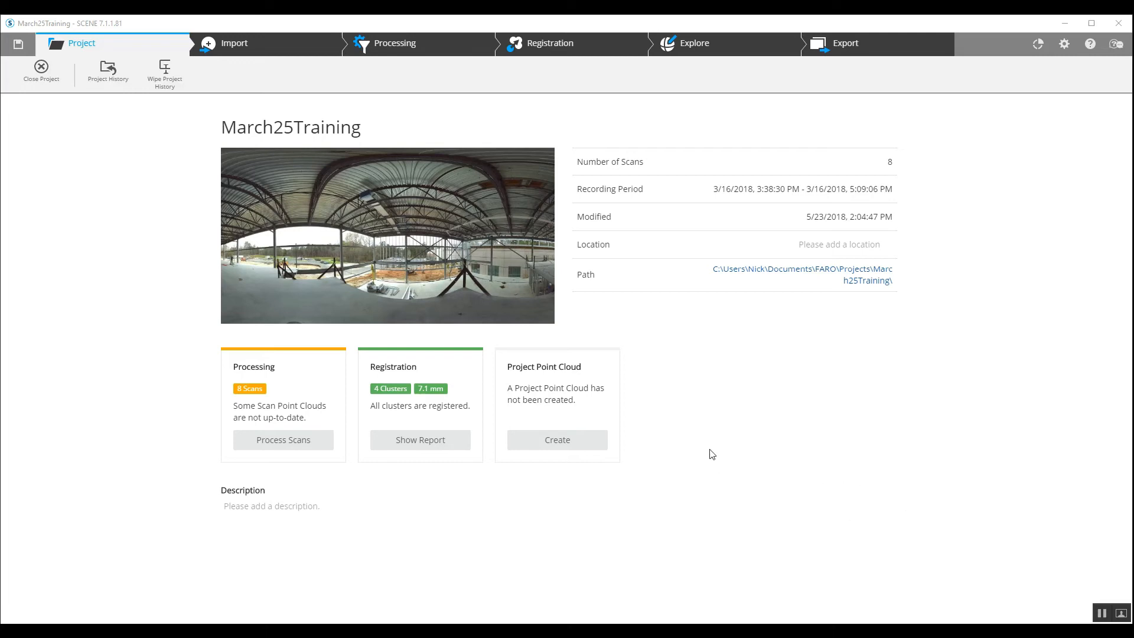
{"action": "mouse_move", "coordinate": [709, 81]}
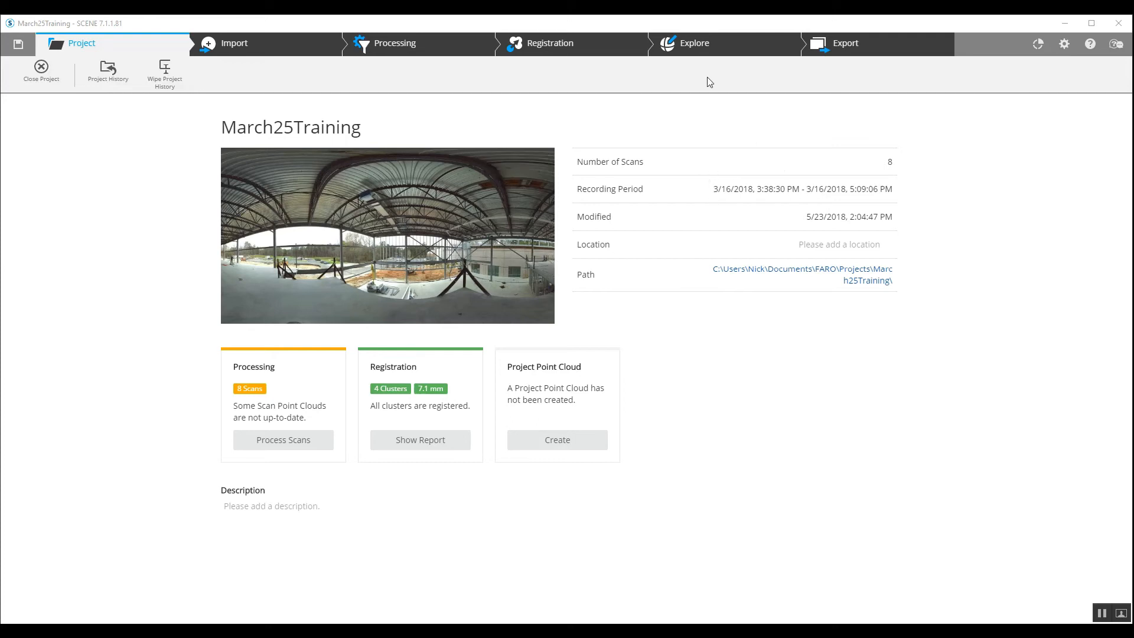
- Switch to the Explore workspace and peek at the Project Point Cloud dropdown without choosing anything
{"action": "left_click", "coordinate": [693, 42]}
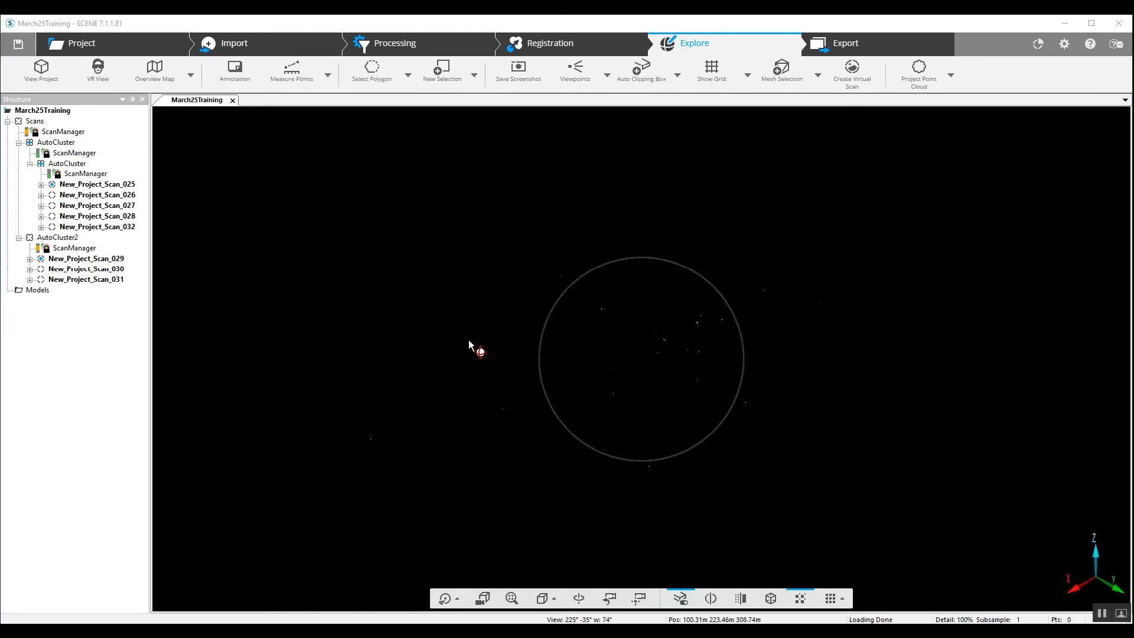
{"action": "mouse_move", "coordinate": [92, 195]}
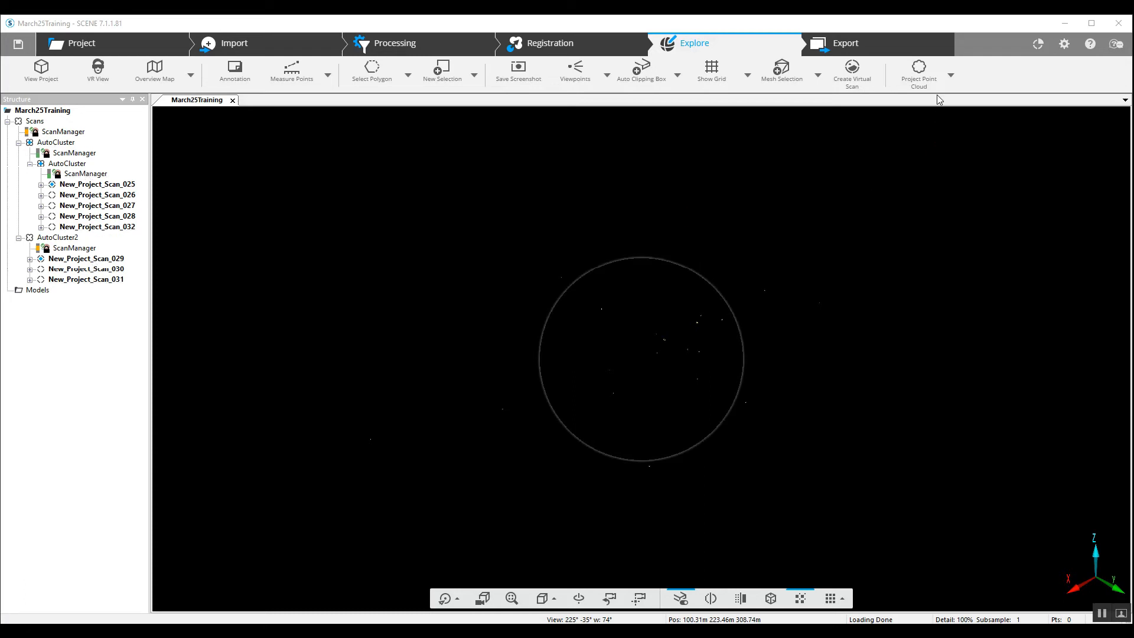
{"action": "left_click", "coordinate": [951, 75]}
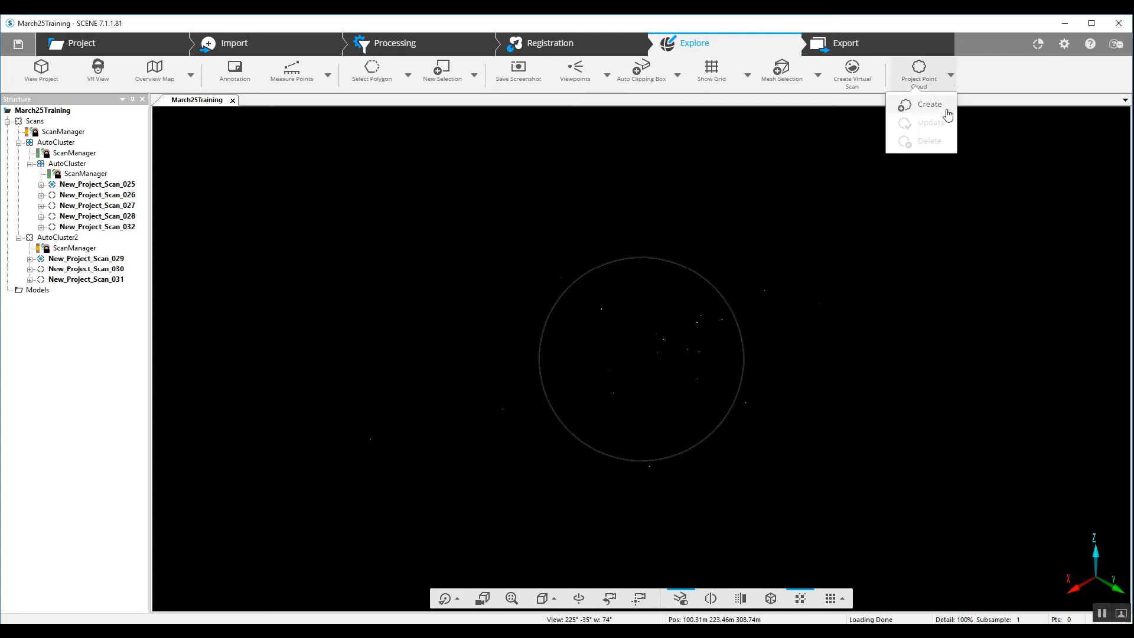
{"action": "left_click", "coordinate": [528, 235]}
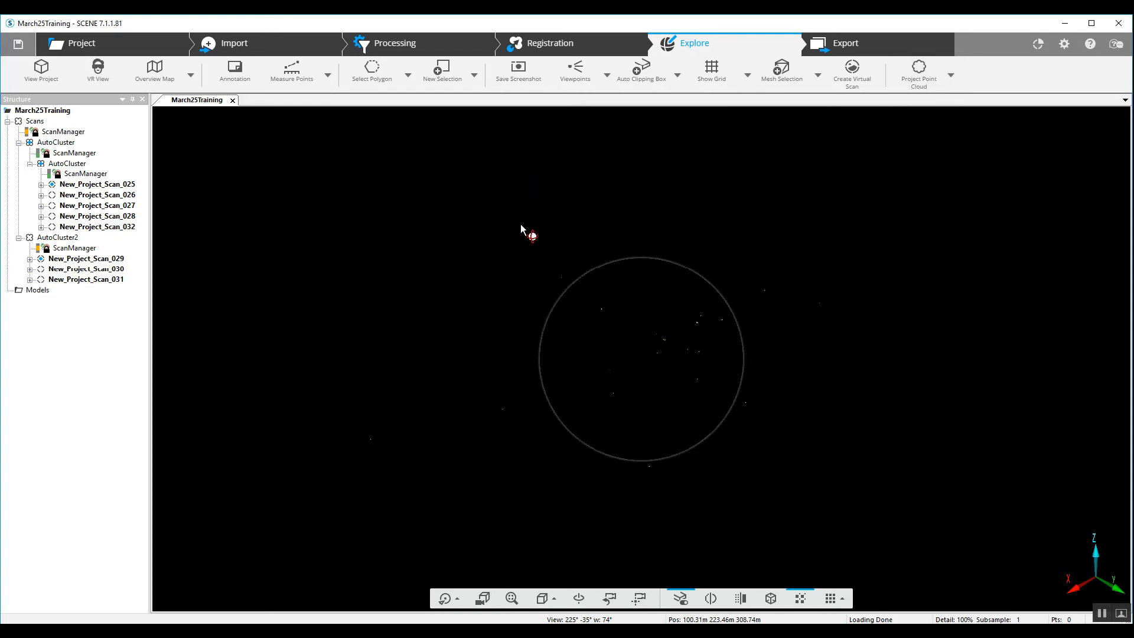
{"action": "mouse_move", "coordinate": [213, 173]}
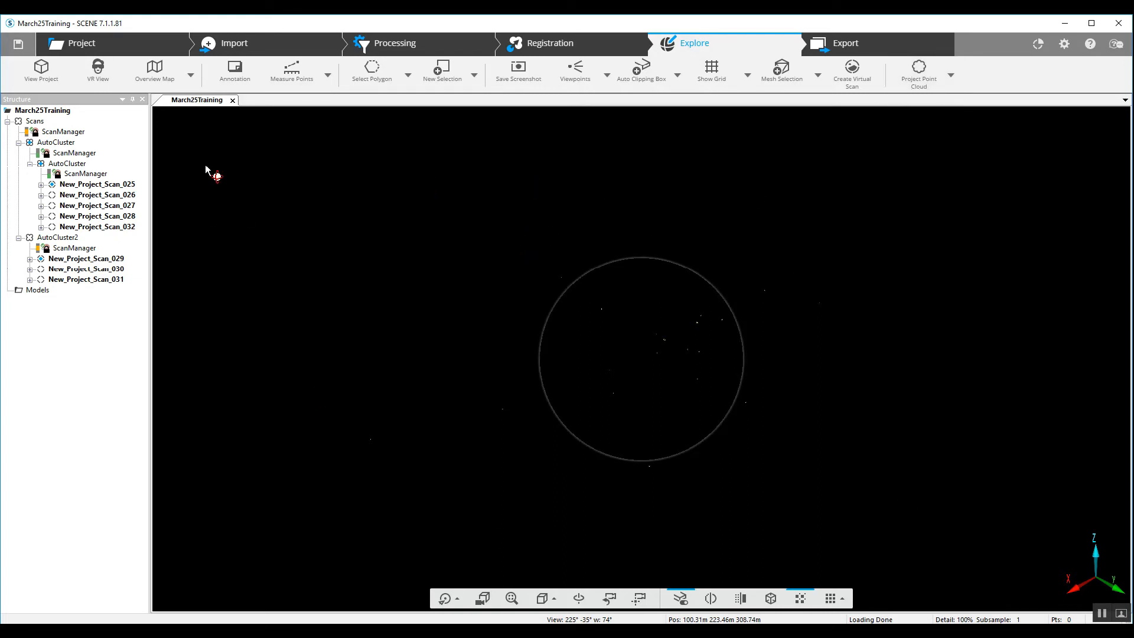
{"action": "mouse_move", "coordinate": [63, 132]}
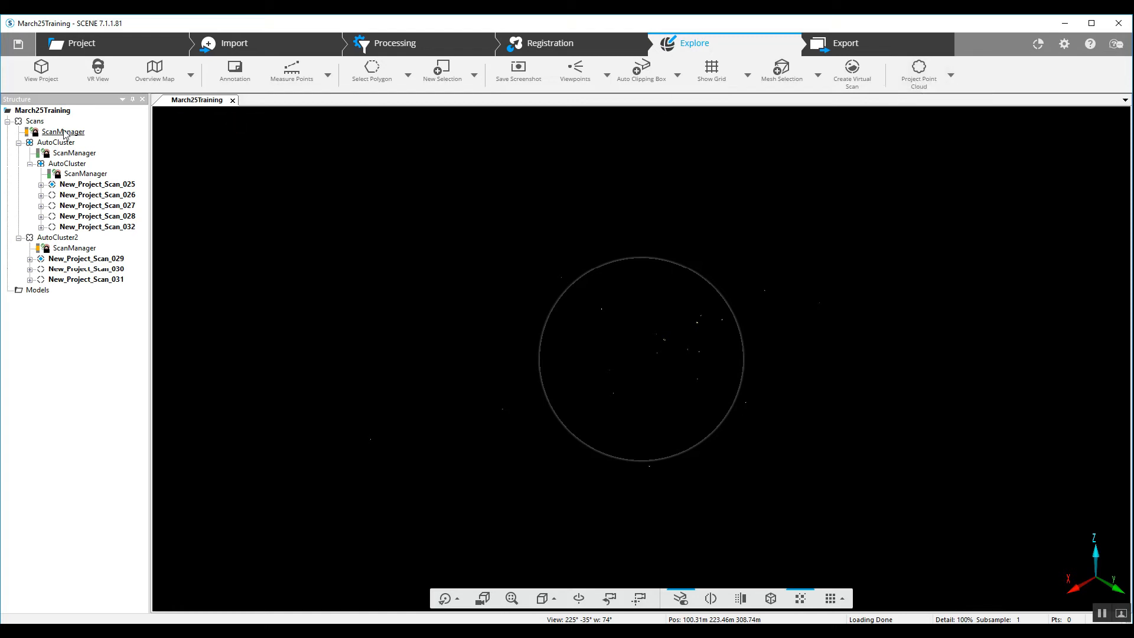
- Load every scan under the Scans folder into the 3D view
{"action": "right_click", "coordinate": [35, 120]}
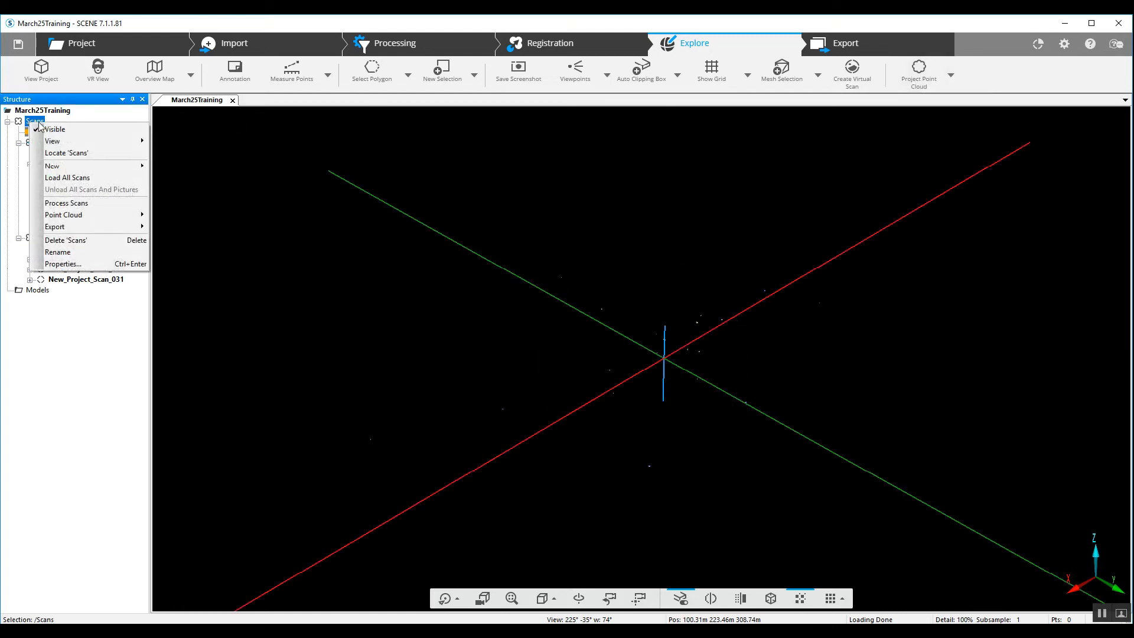
{"action": "left_click", "coordinate": [66, 177]}
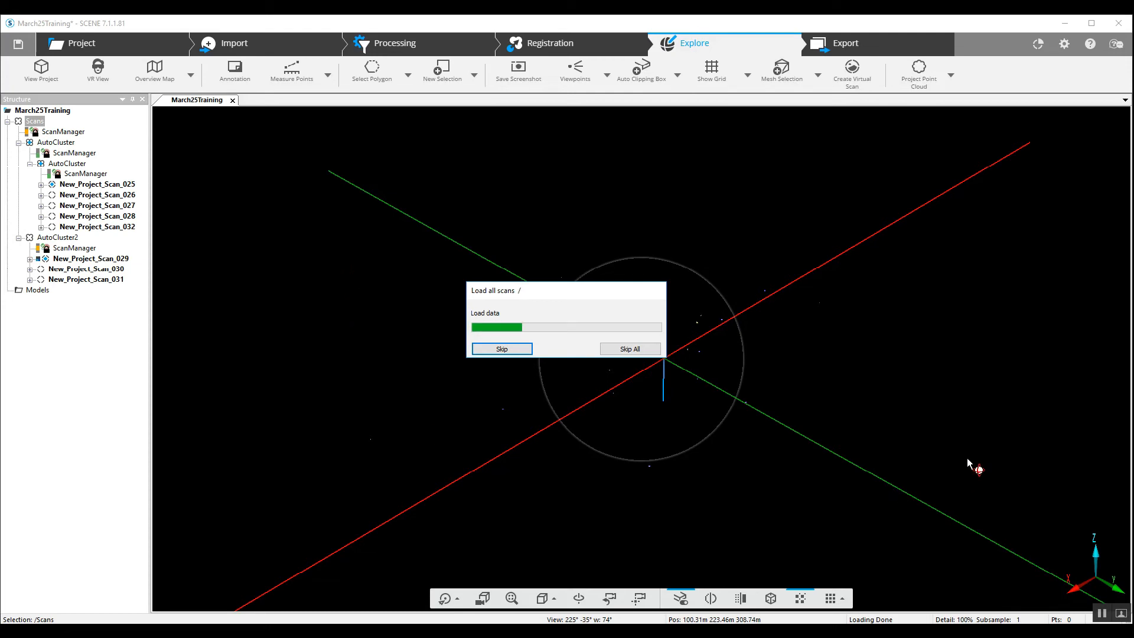
{"action": "mouse_move", "coordinate": [951, 405]}
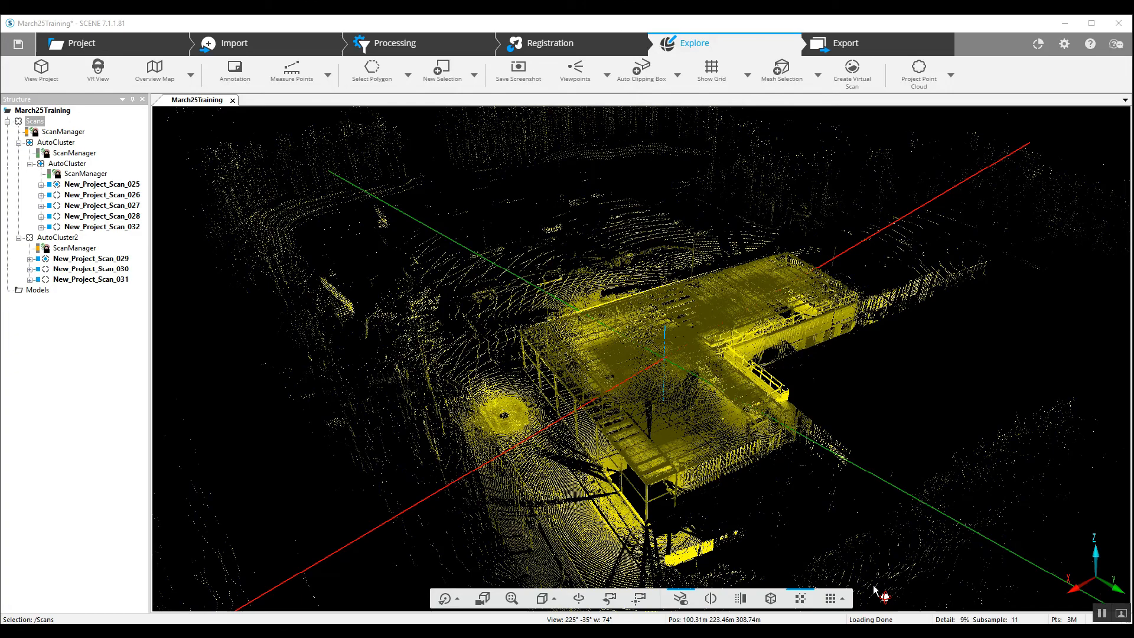
{"action": "mouse_move", "coordinate": [234, 168]}
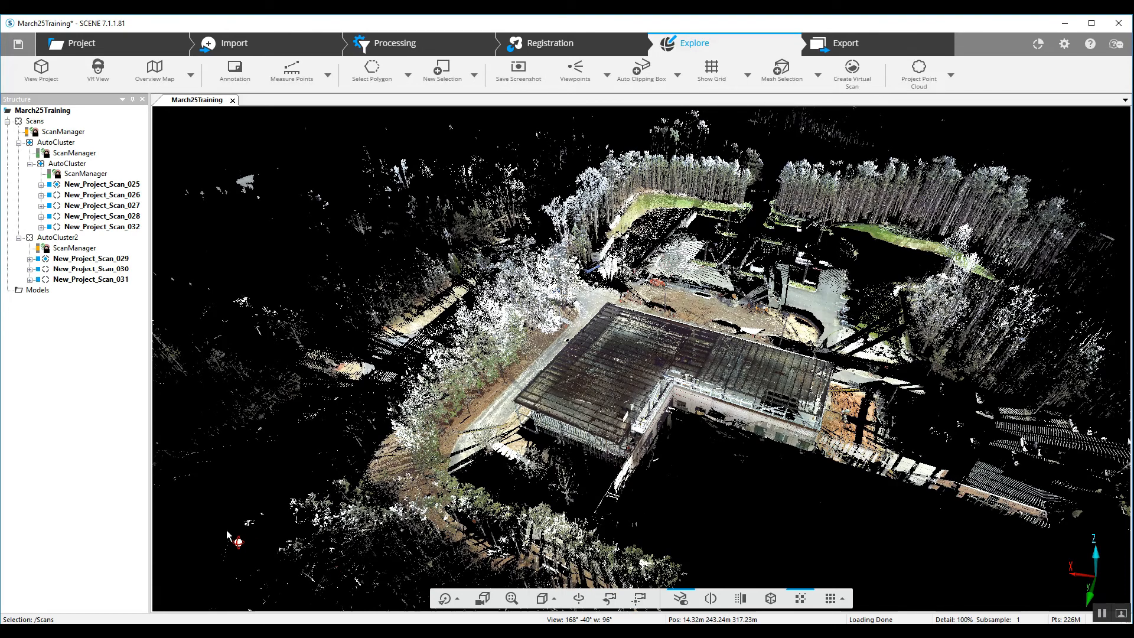
{"action": "mouse_move", "coordinate": [42, 484]}
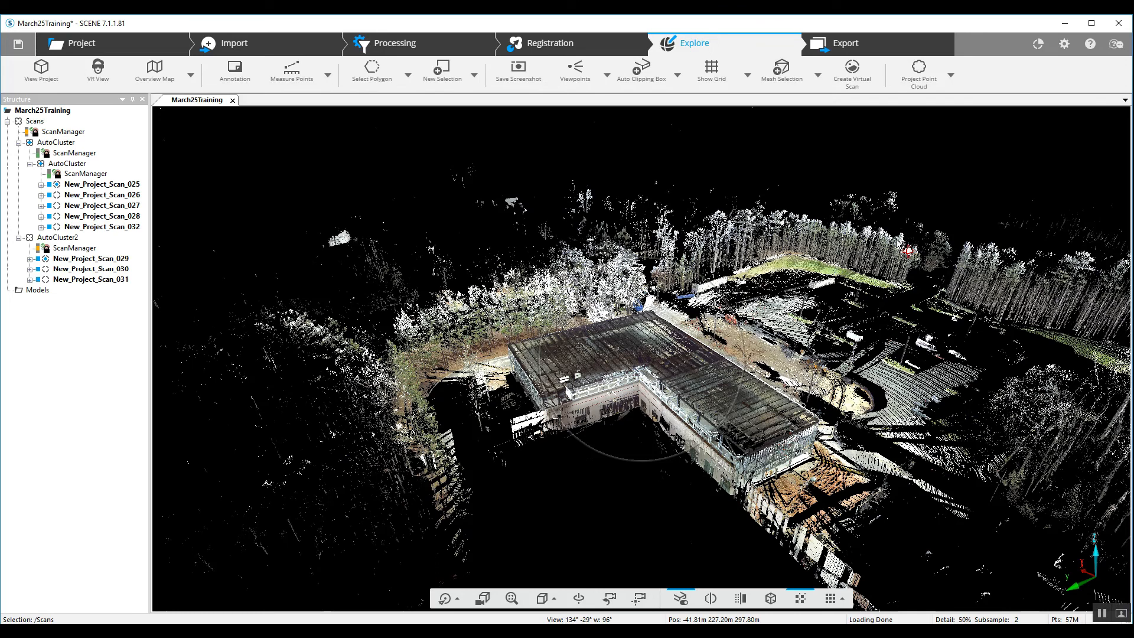
{"action": "mouse_move", "coordinate": [919, 72]}
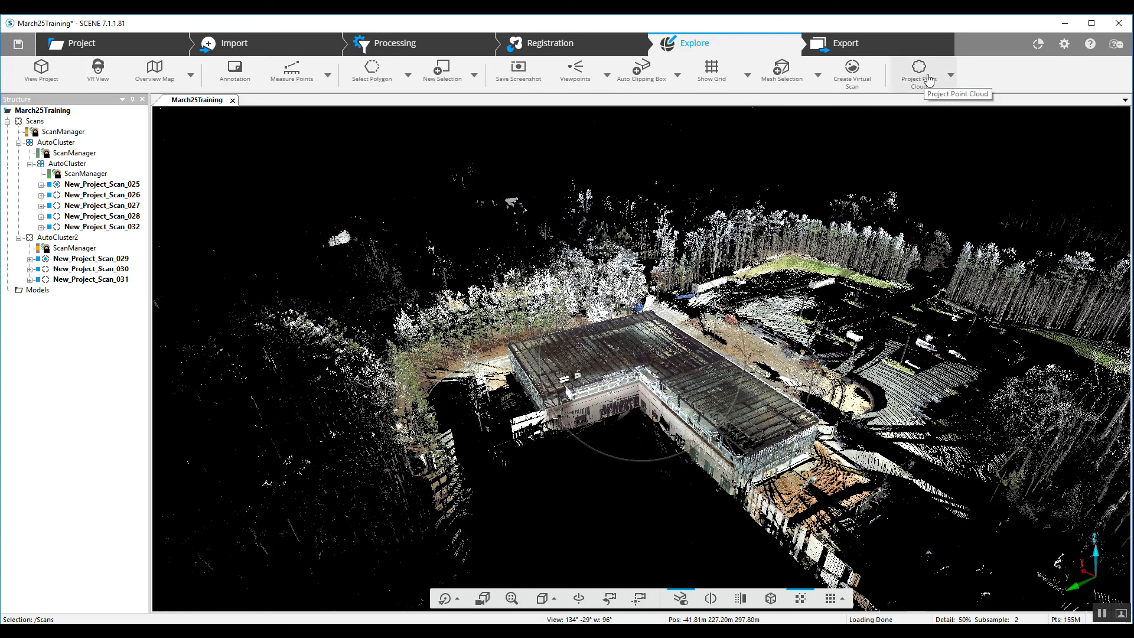
- Start creating the project point cloud, saving the pending changes as shared revision 14 first
{"action": "left_click", "coordinate": [919, 72]}
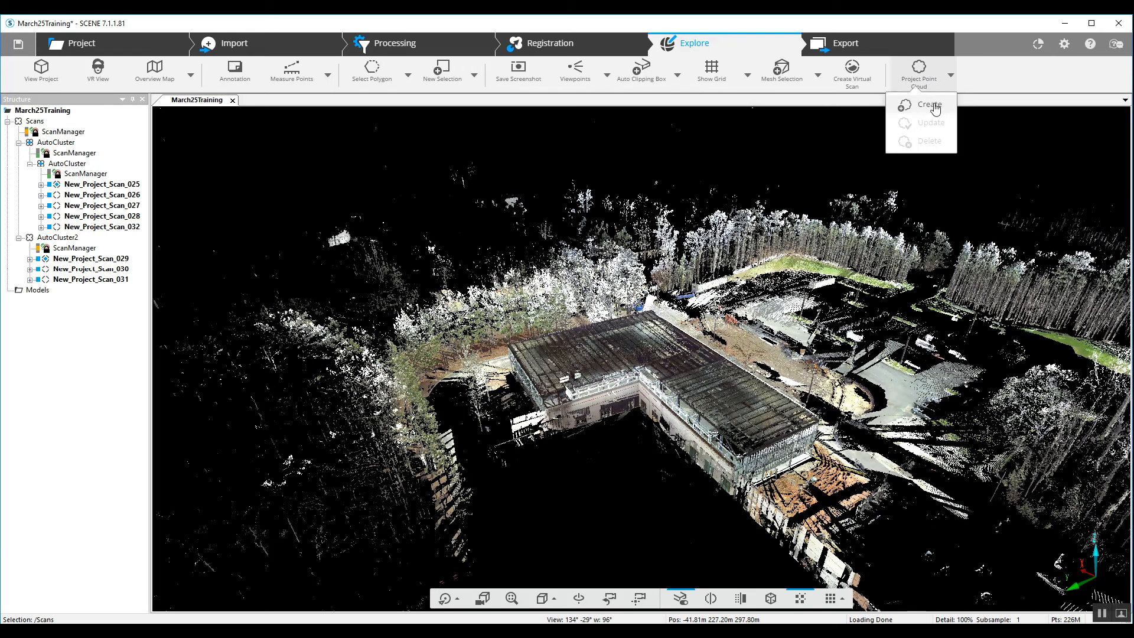
{"action": "left_click", "coordinate": [931, 105]}
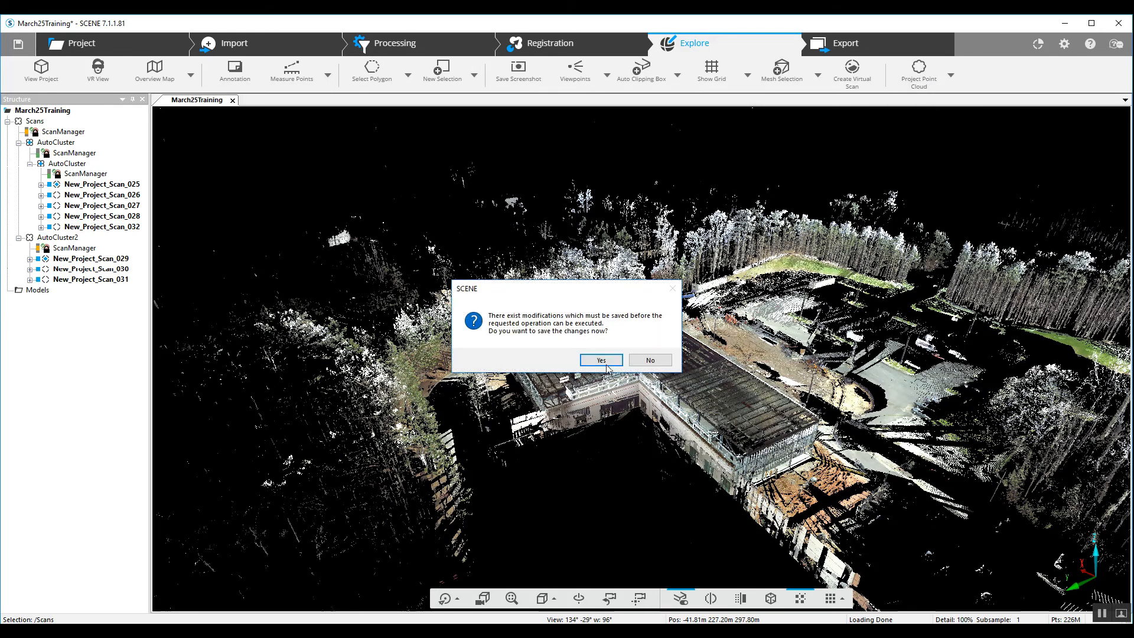
{"action": "left_click", "coordinate": [600, 359]}
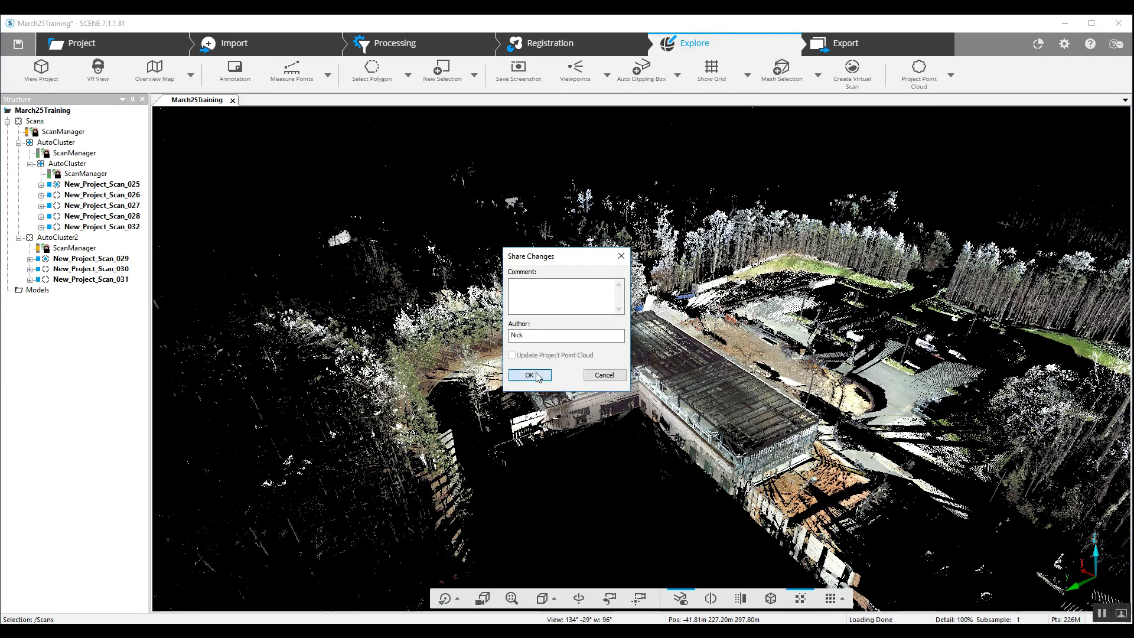
{"action": "left_click", "coordinate": [529, 375]}
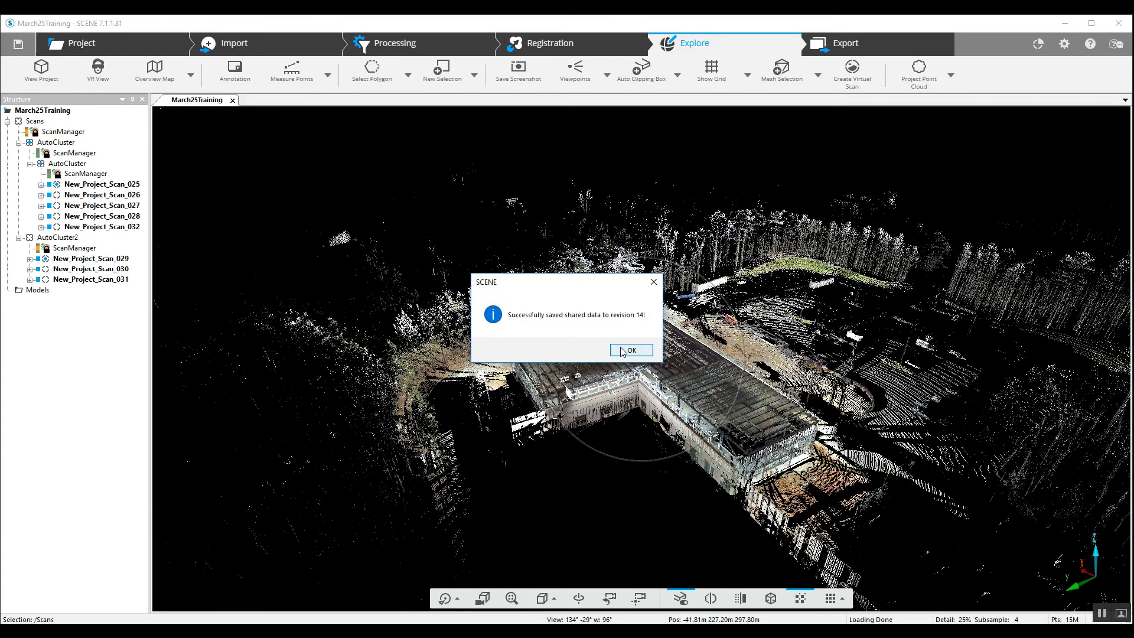
{"action": "left_click", "coordinate": [630, 350]}
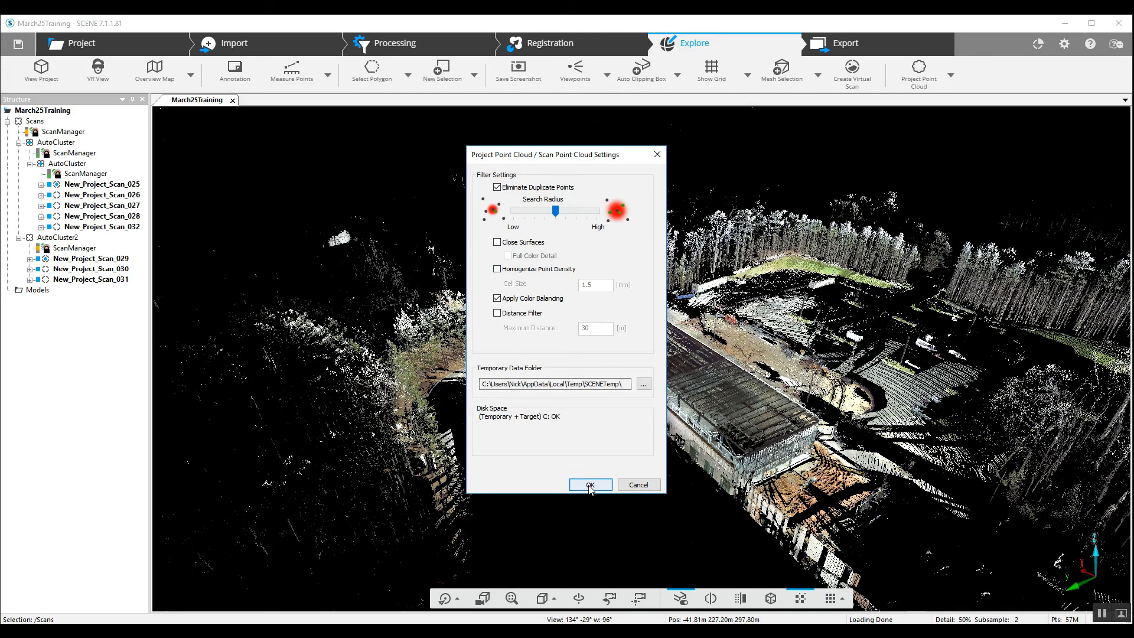
- Build the project point cloud with the default settings and dismiss the success notice
{"action": "left_click", "coordinate": [589, 485]}
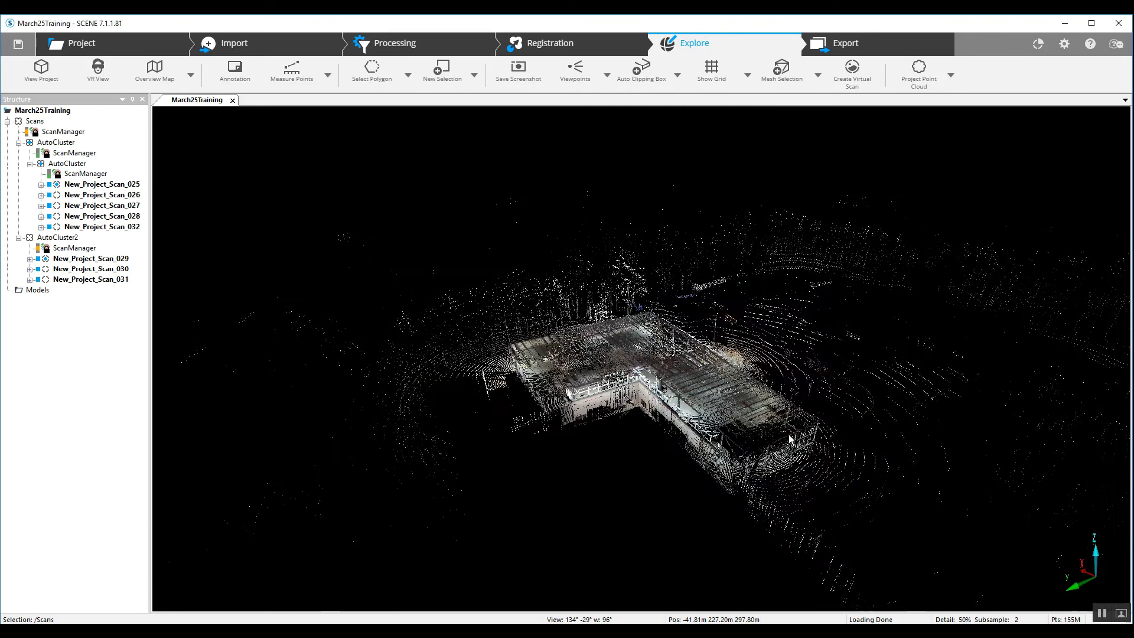
{"action": "left_click", "coordinate": [919, 71]}
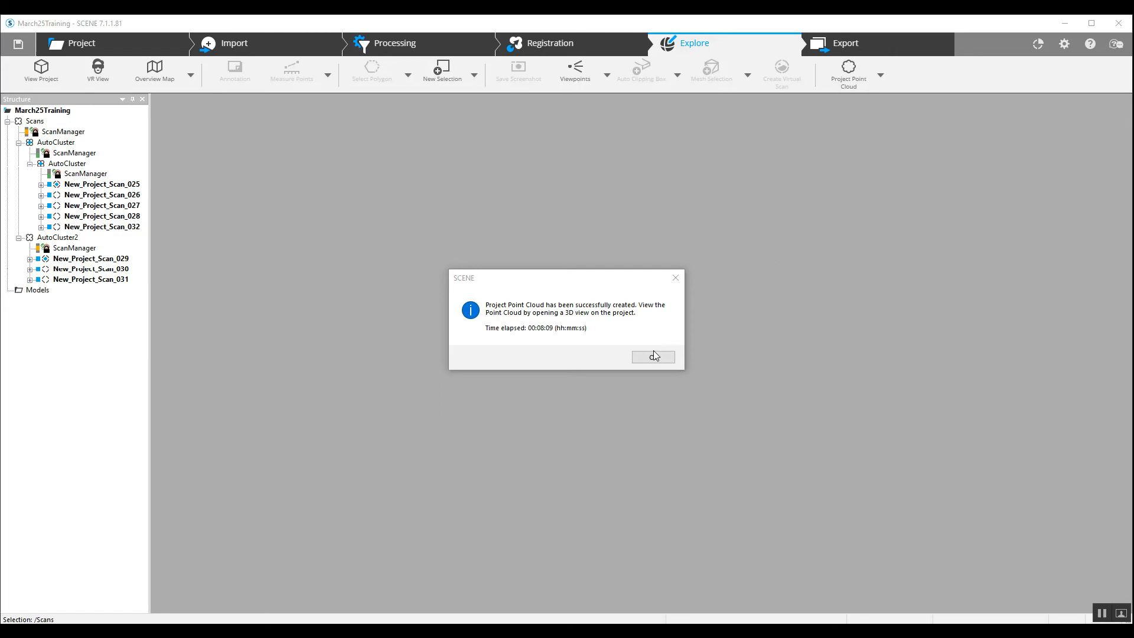
{"action": "left_click", "coordinate": [652, 356]}
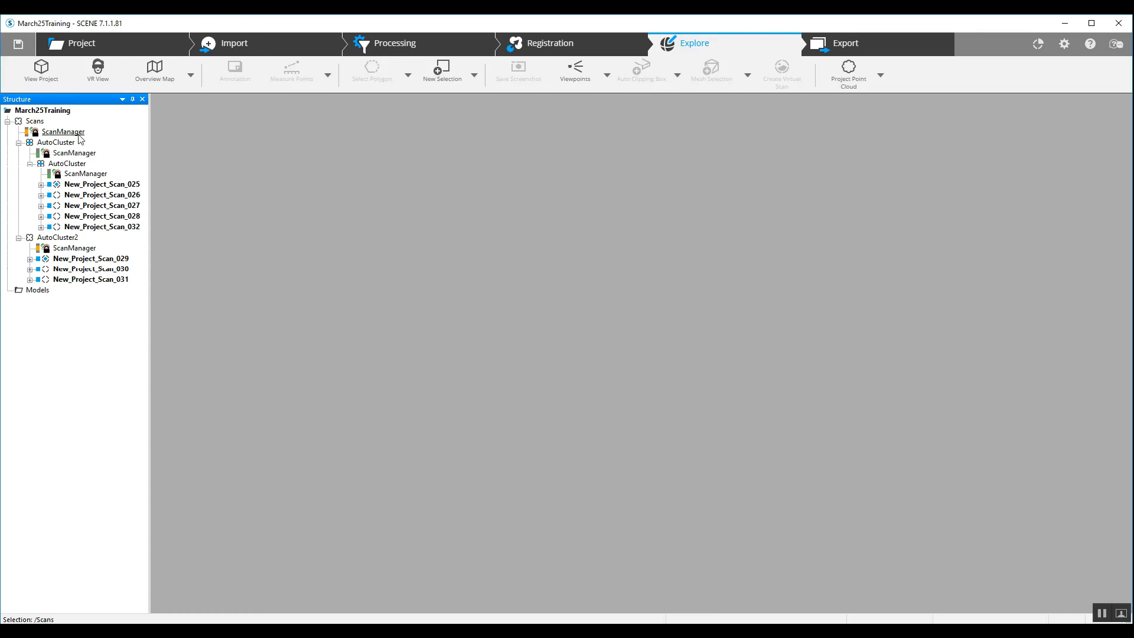
{"action": "right_click", "coordinate": [34, 121]}
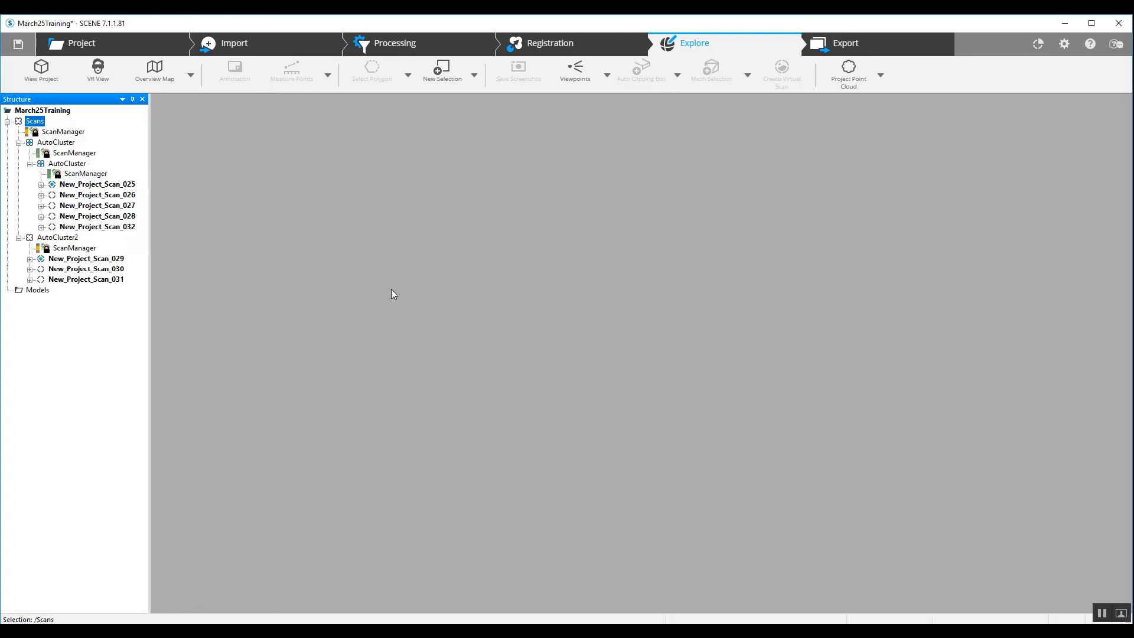
- Save the project data as shared revision 16 and acknowledge the confirmation
{"action": "left_click", "coordinate": [18, 43]}
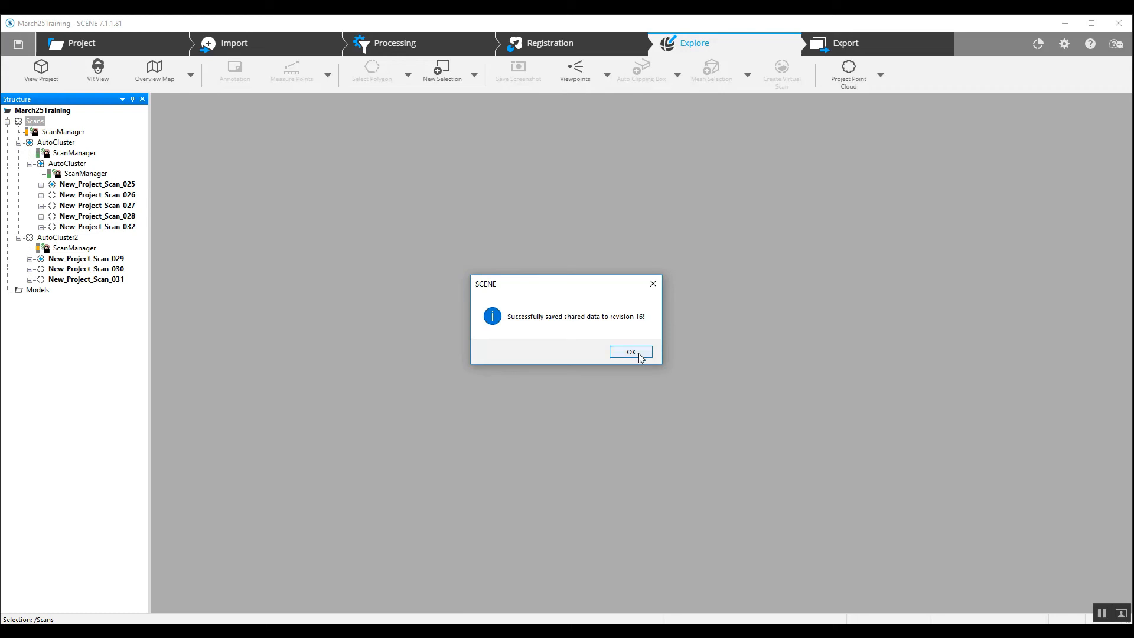
{"action": "left_click", "coordinate": [630, 352]}
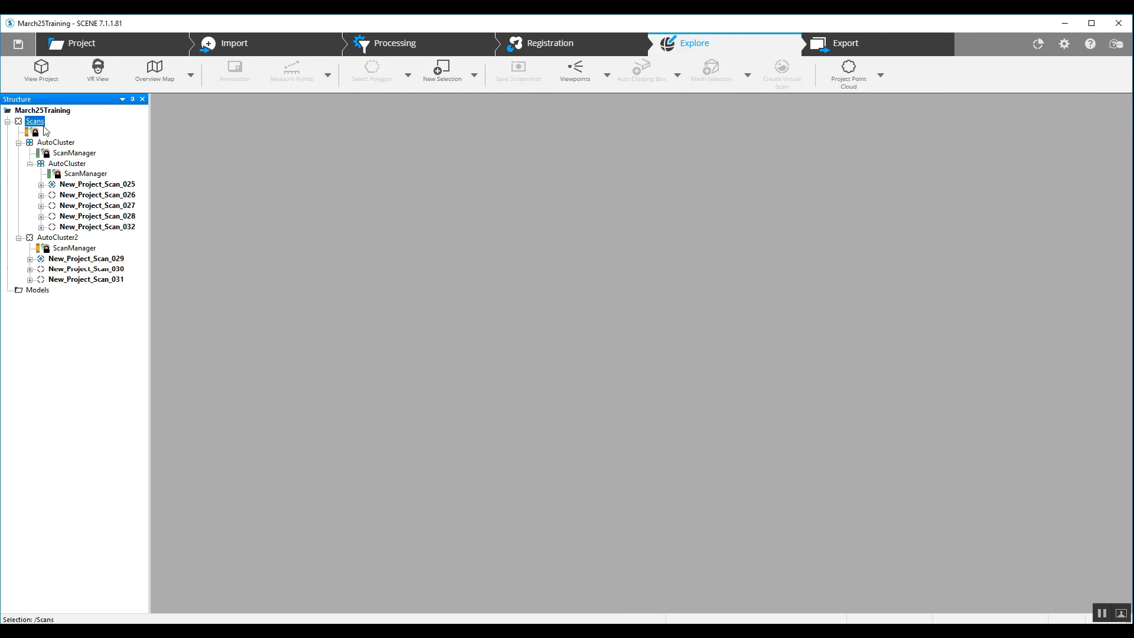
- Show all scans as a full-colour 3D view of the construction site
{"action": "right_click", "coordinate": [34, 121]}
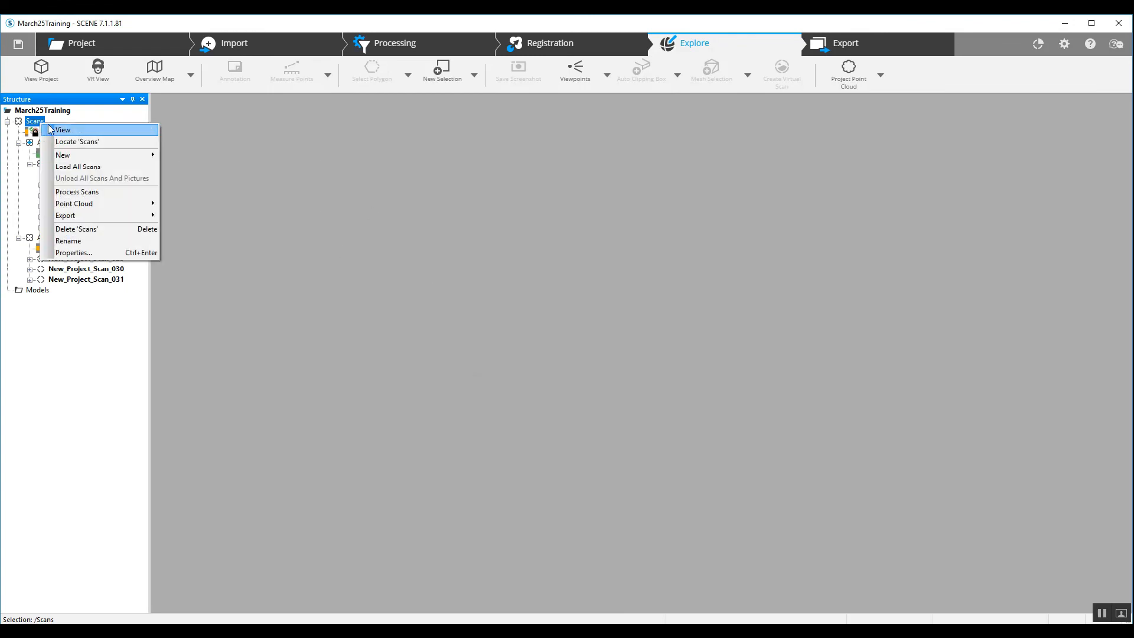
{"action": "left_click", "coordinate": [63, 130]}
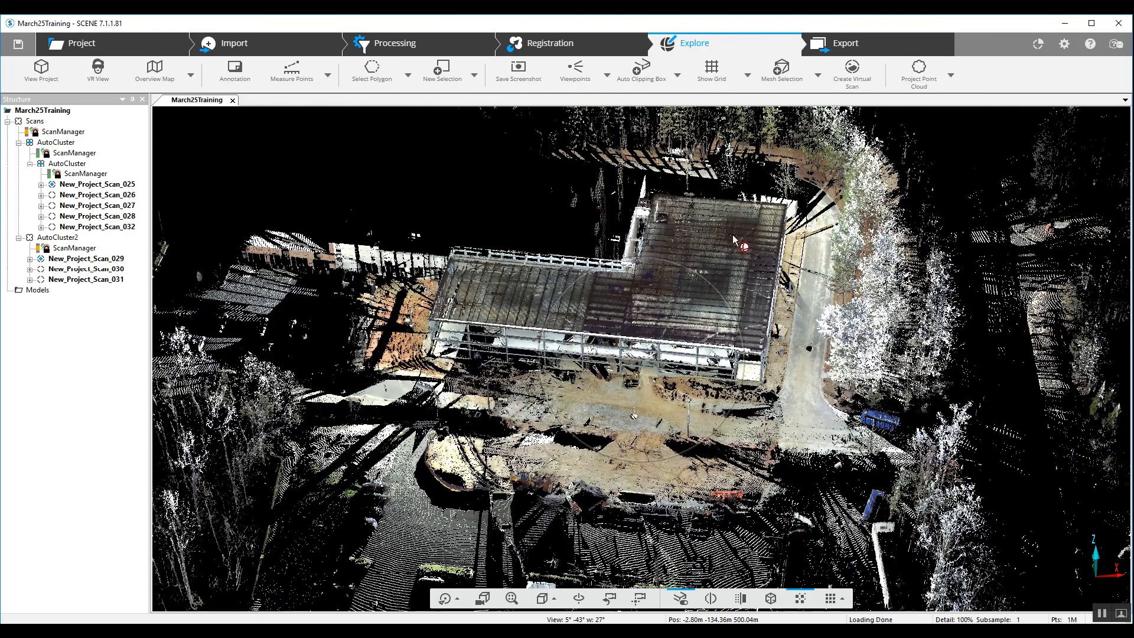
{"action": "mouse_move", "coordinate": [858, 124]}
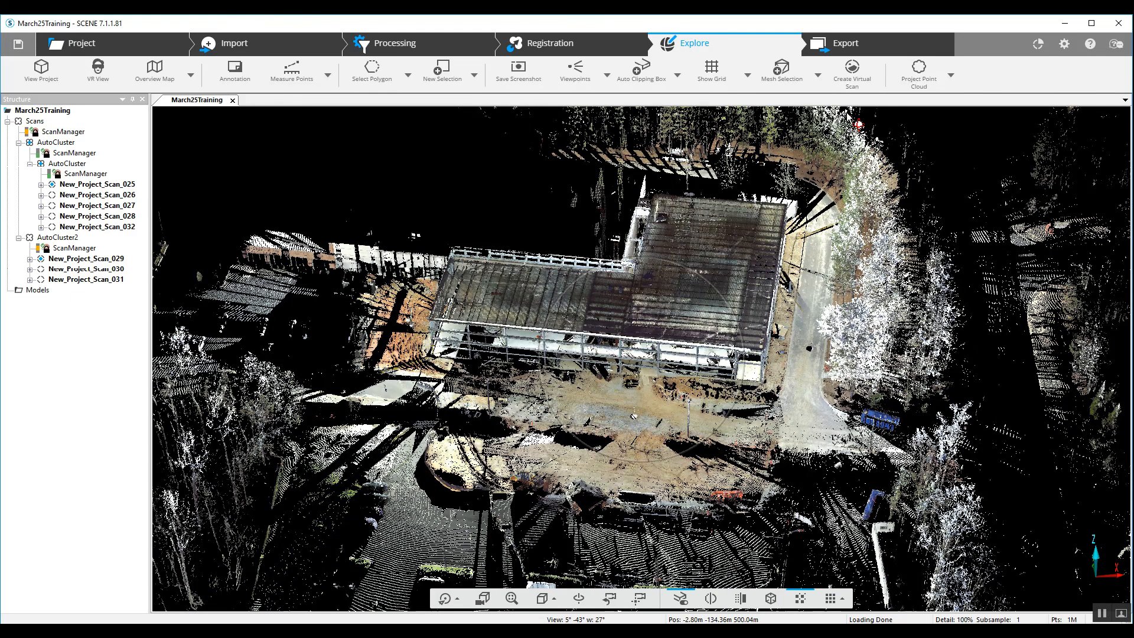
{"action": "mouse_move", "coordinate": [653, 69]}
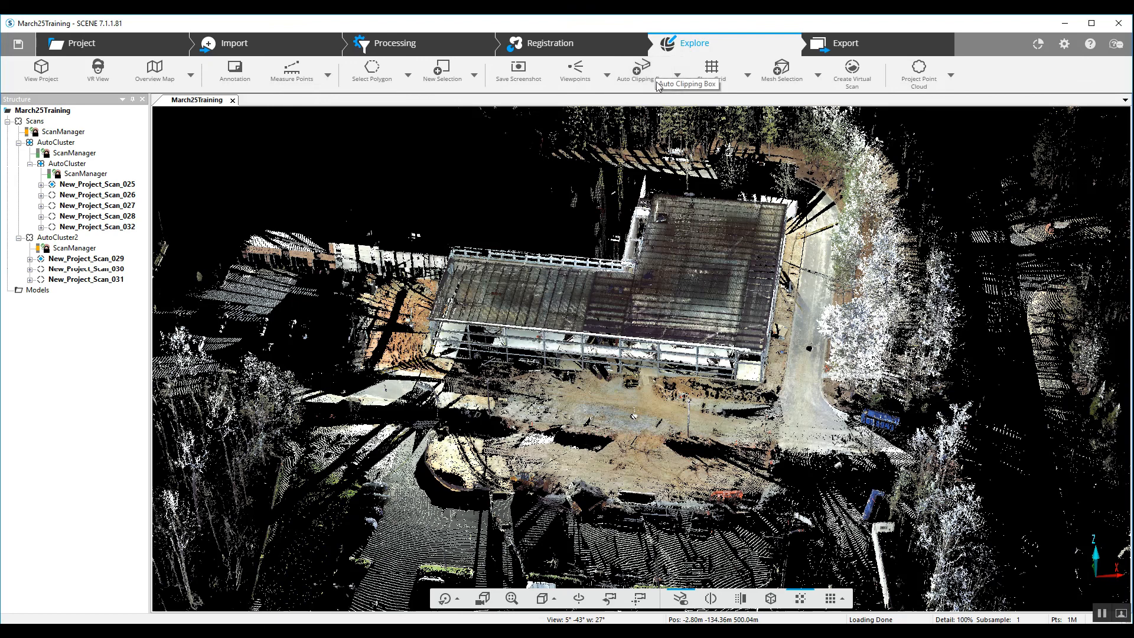
{"action": "mouse_move", "coordinate": [678, 87]}
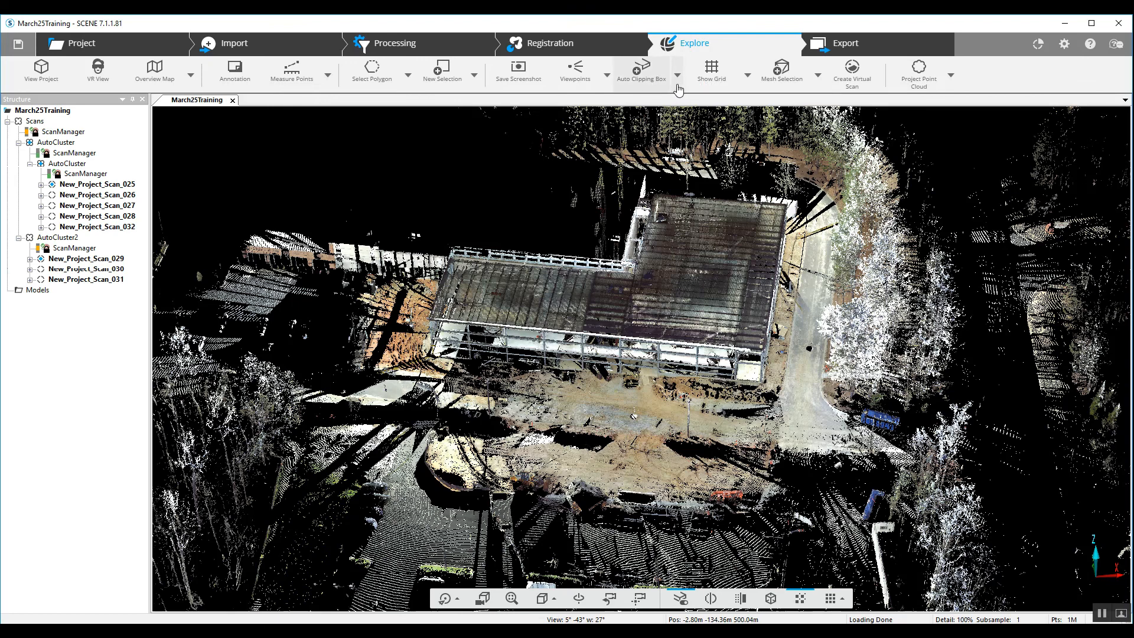
- Apply an automatic clipping box that trims the point cloud to the building
{"action": "left_click", "coordinate": [677, 75]}
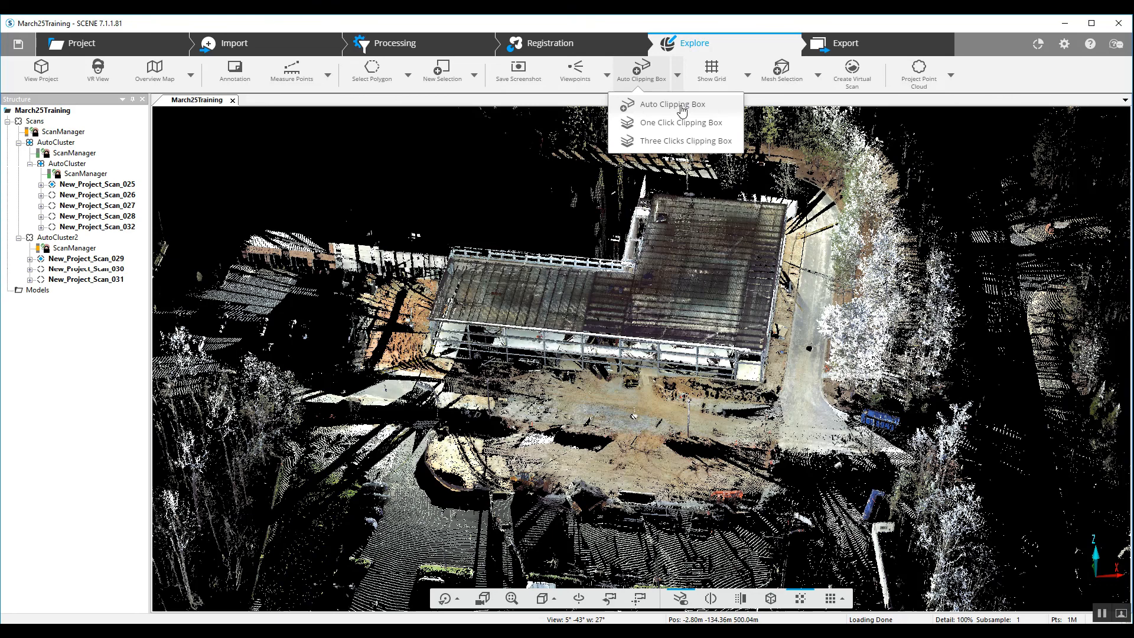
{"action": "left_click", "coordinate": [676, 104]}
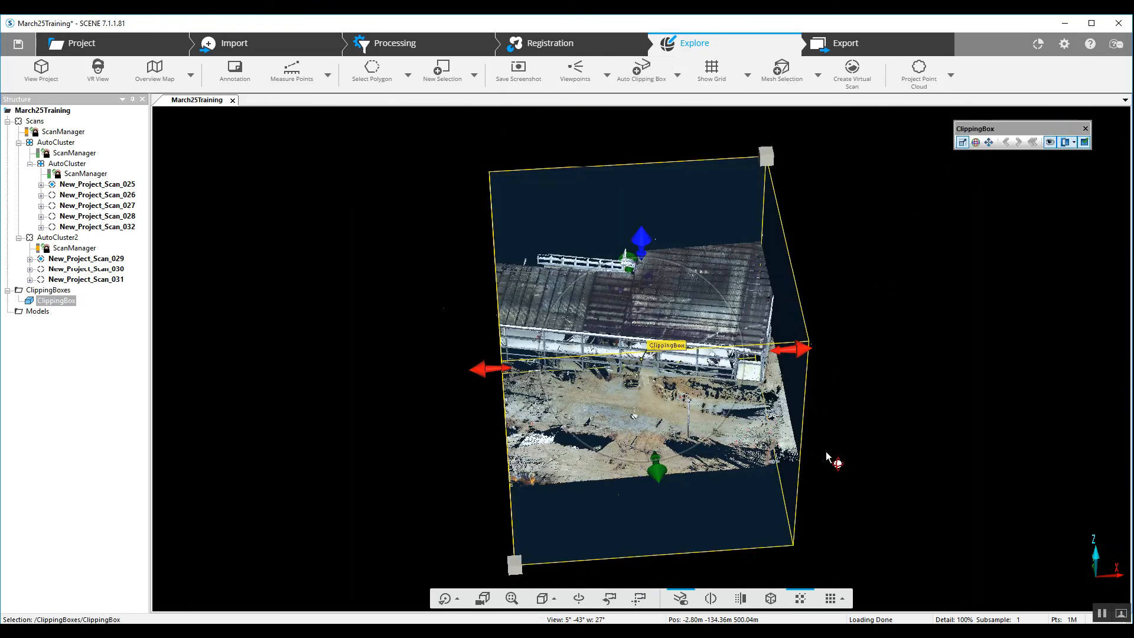